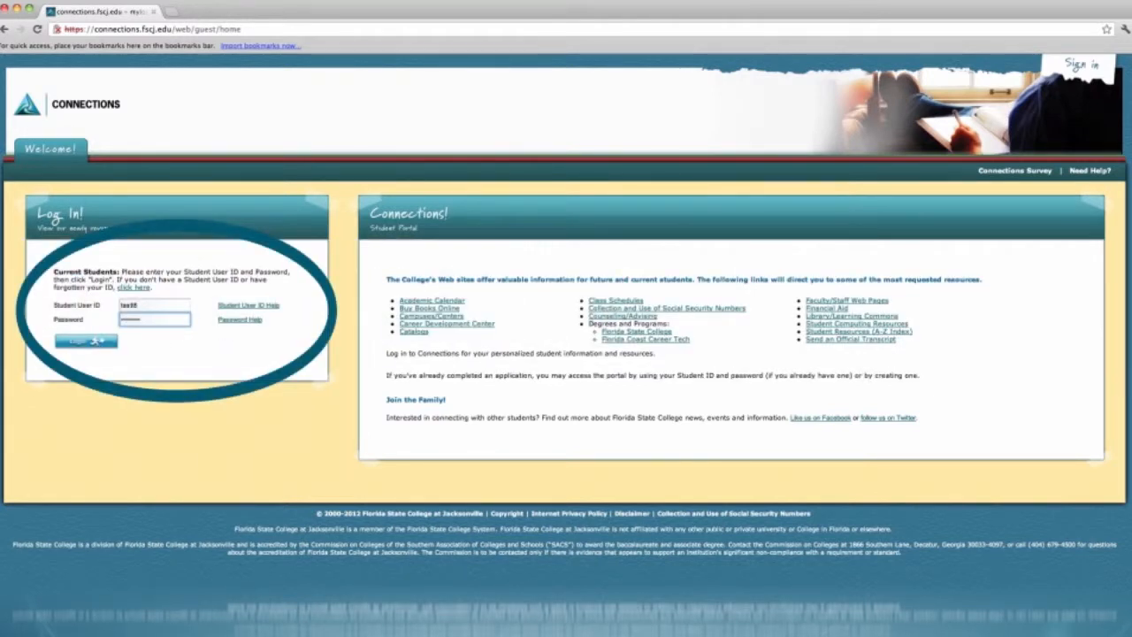
Sign in to the student portal with the test account's User ID and Password
click(154, 319)
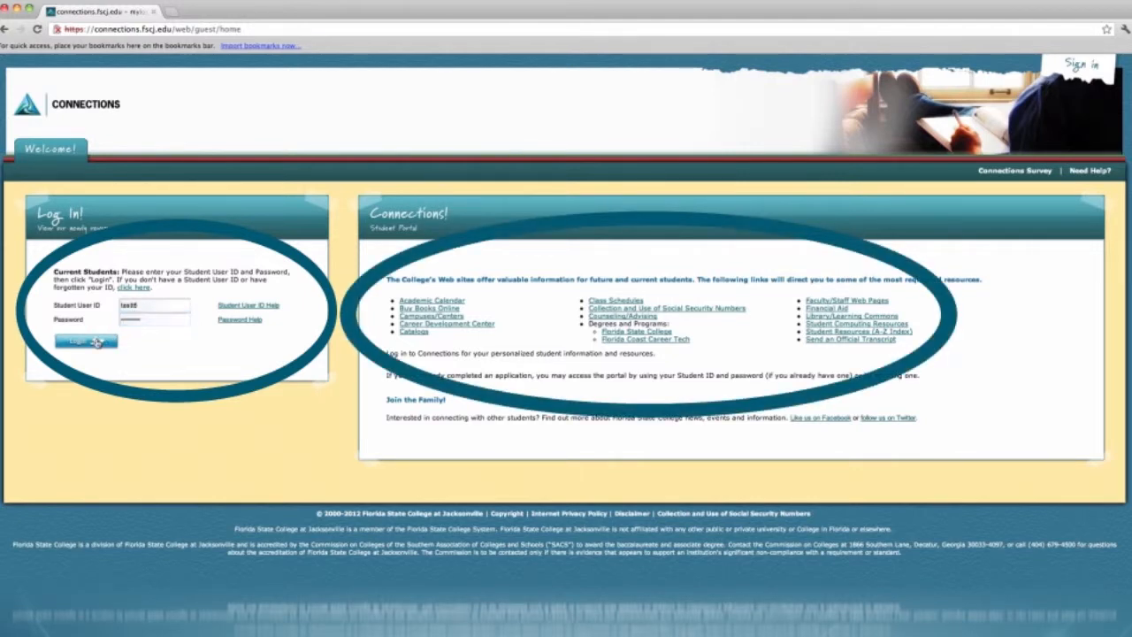
click(85, 343)
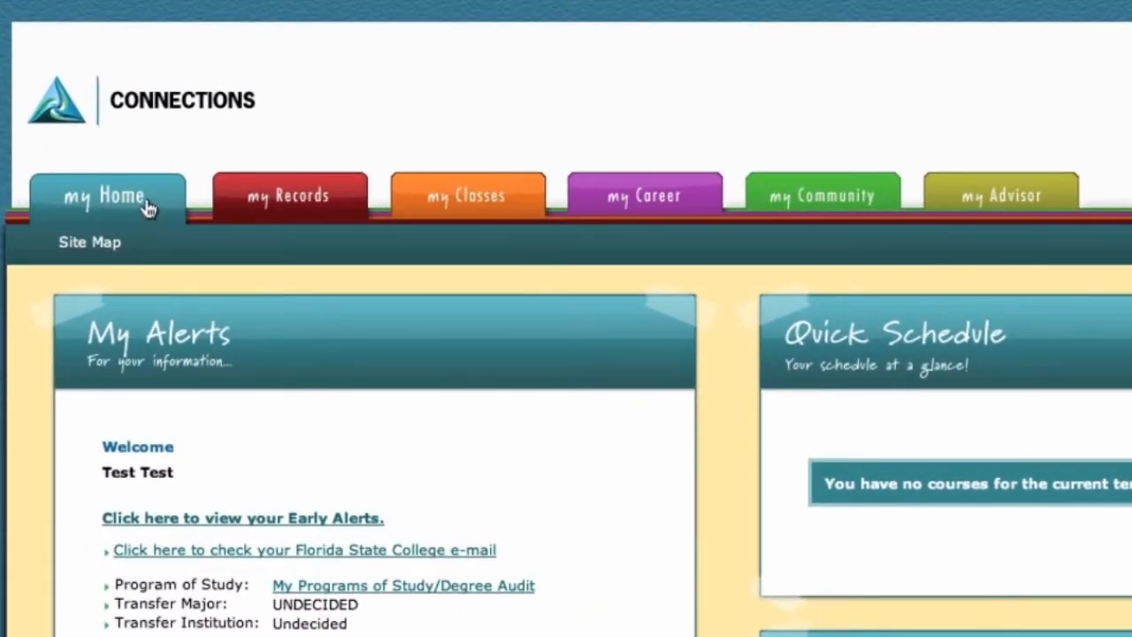
mouse_move(138, 203)
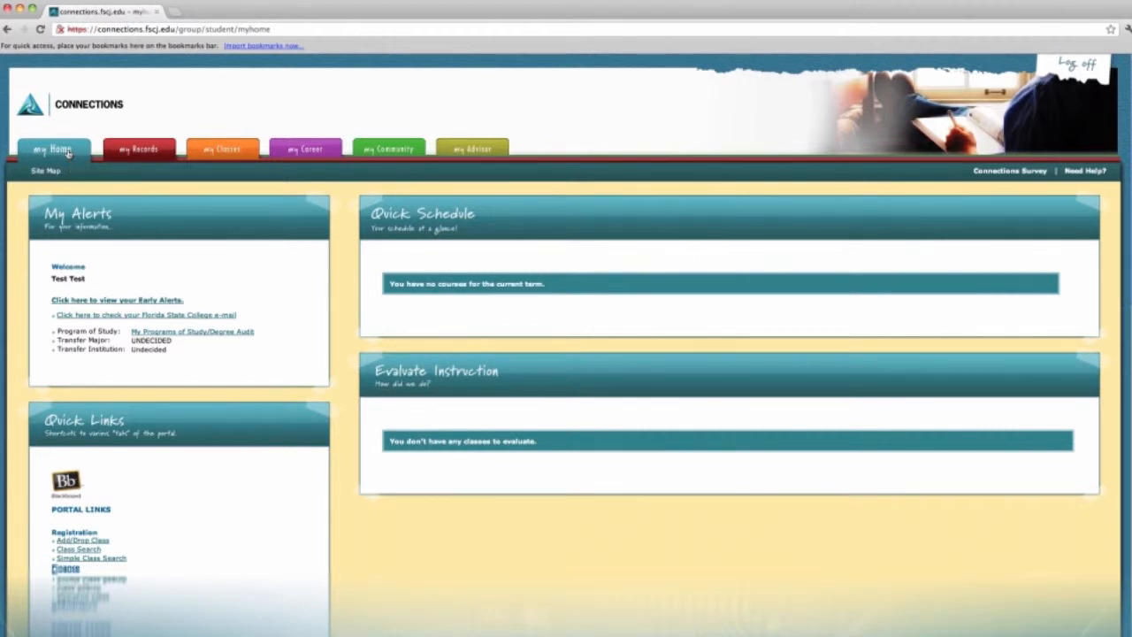
mouse_move(68, 198)
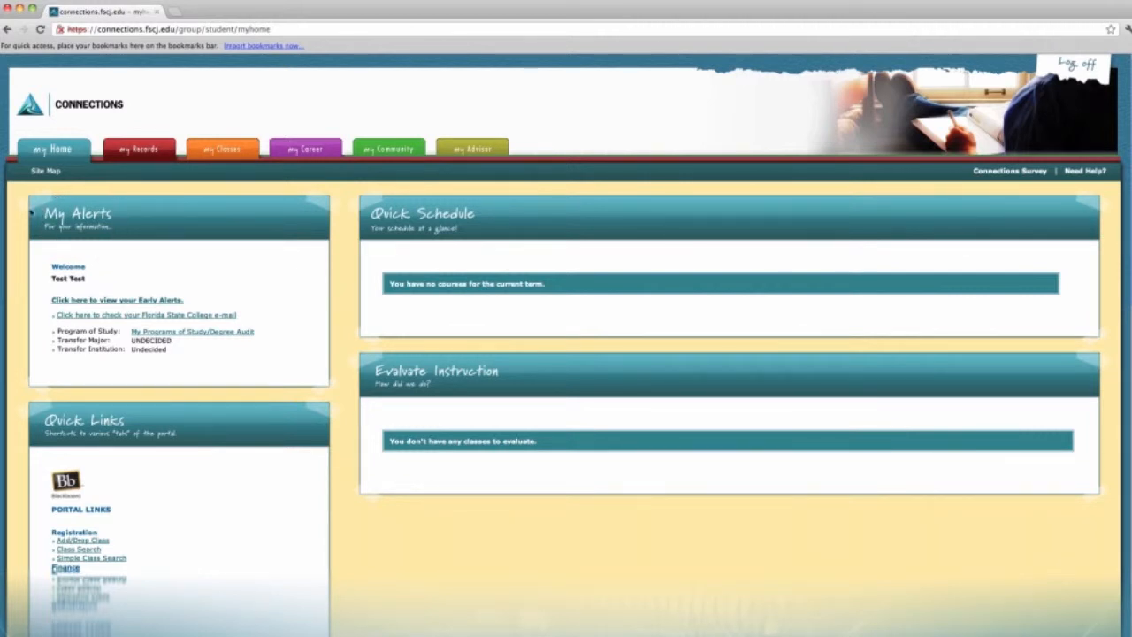
mouse_move(69, 246)
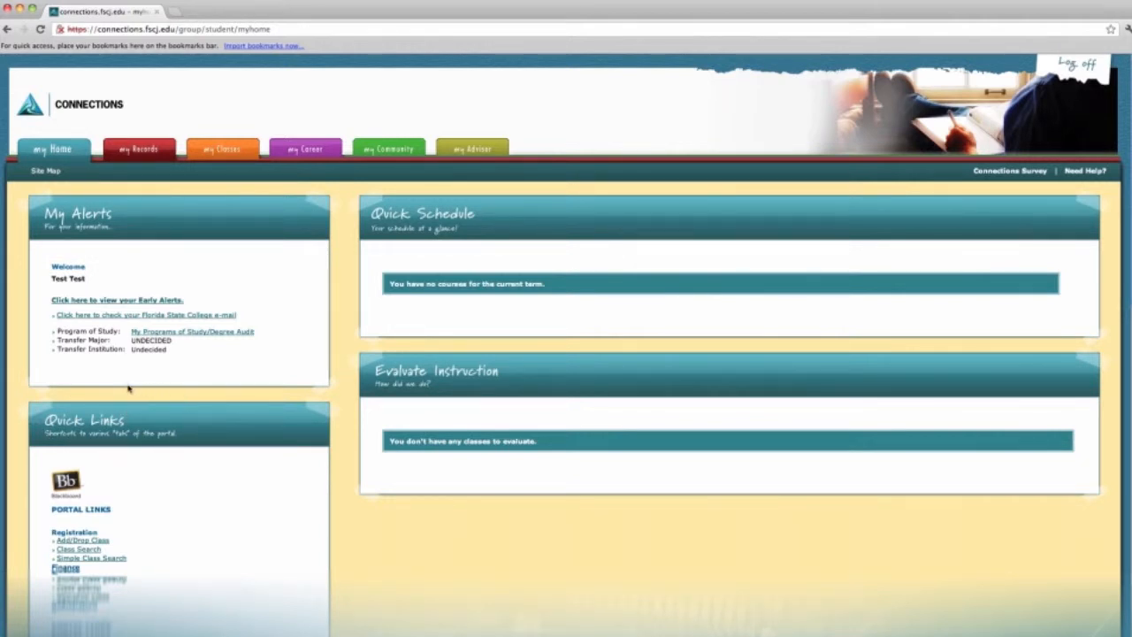
mouse_move(173, 411)
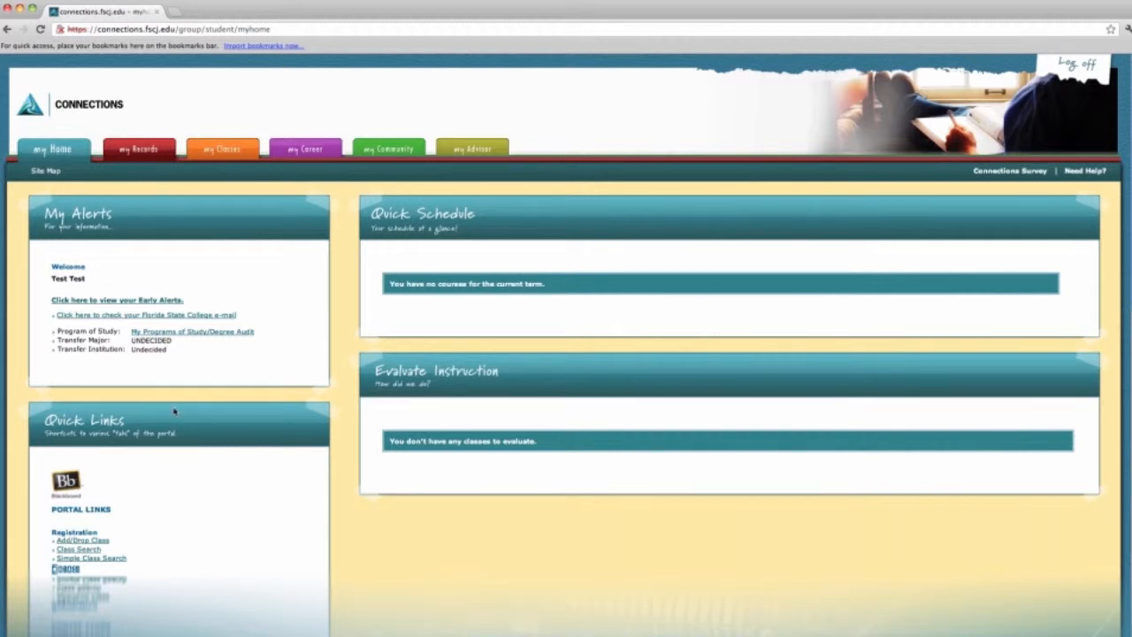
Review the home page's Quick Links panel, then go to the my Records section
scroll(down, 3)
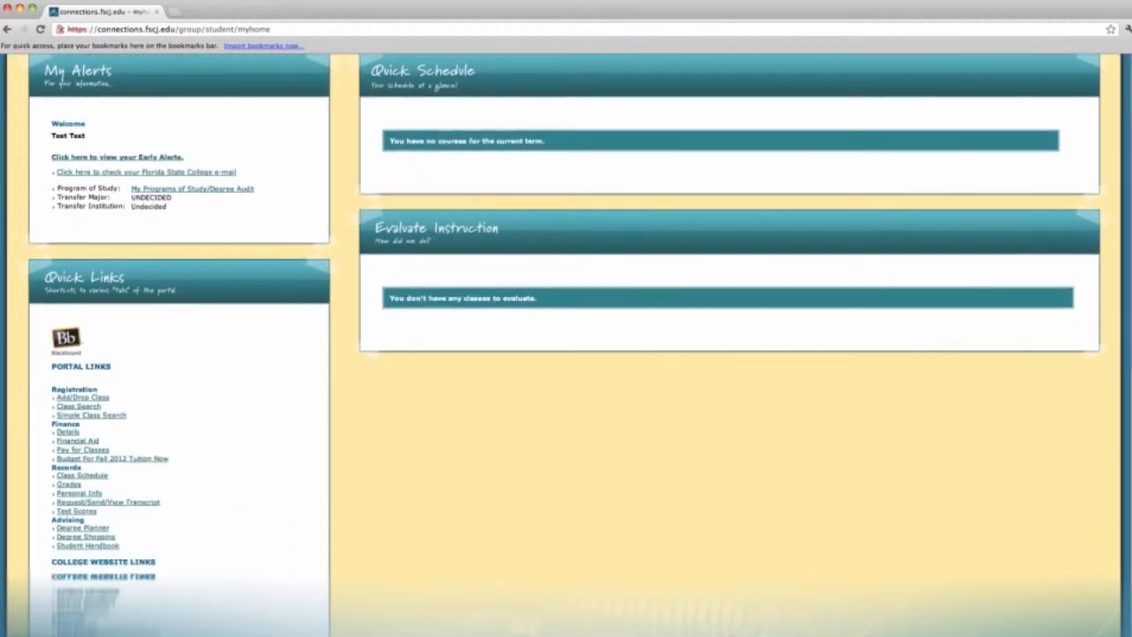
scroll(down, 3)
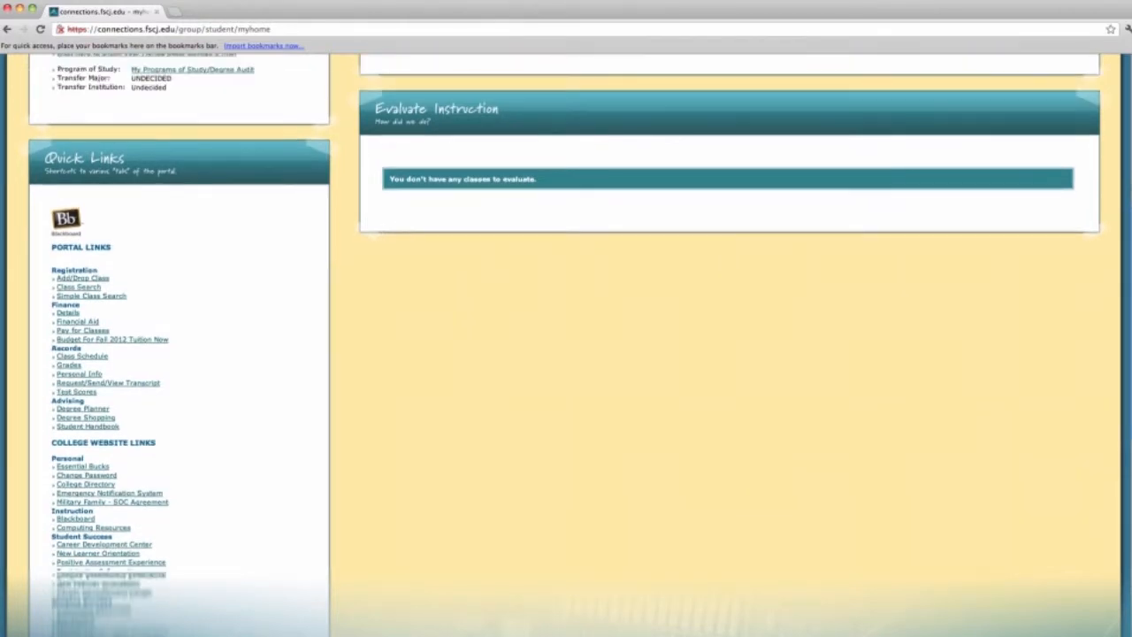
click(138, 148)
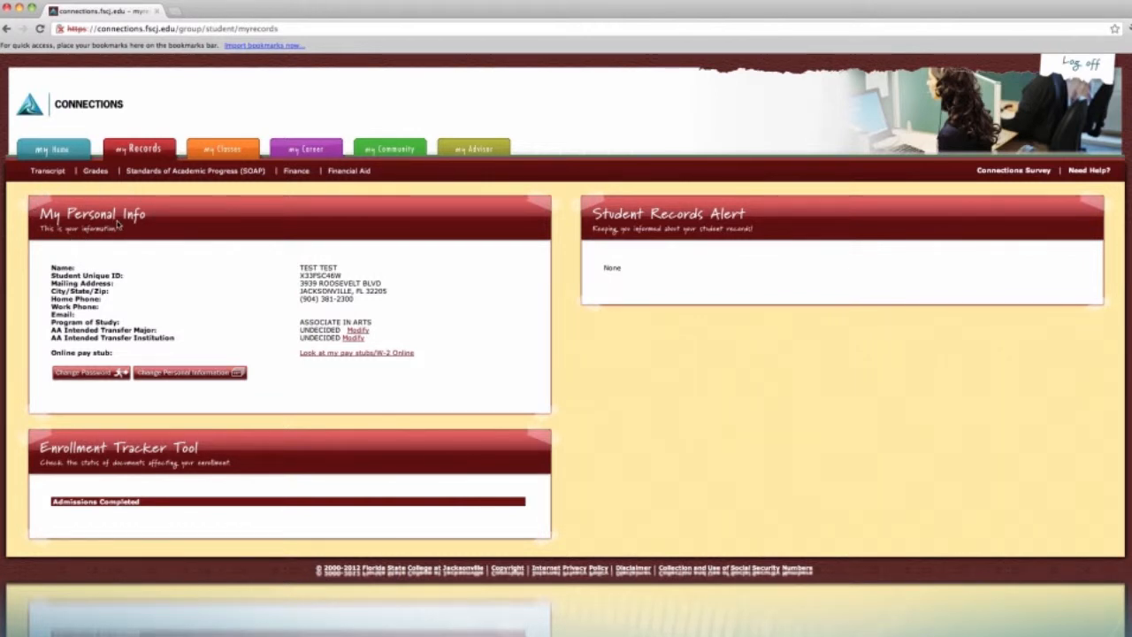
mouse_move(131, 223)
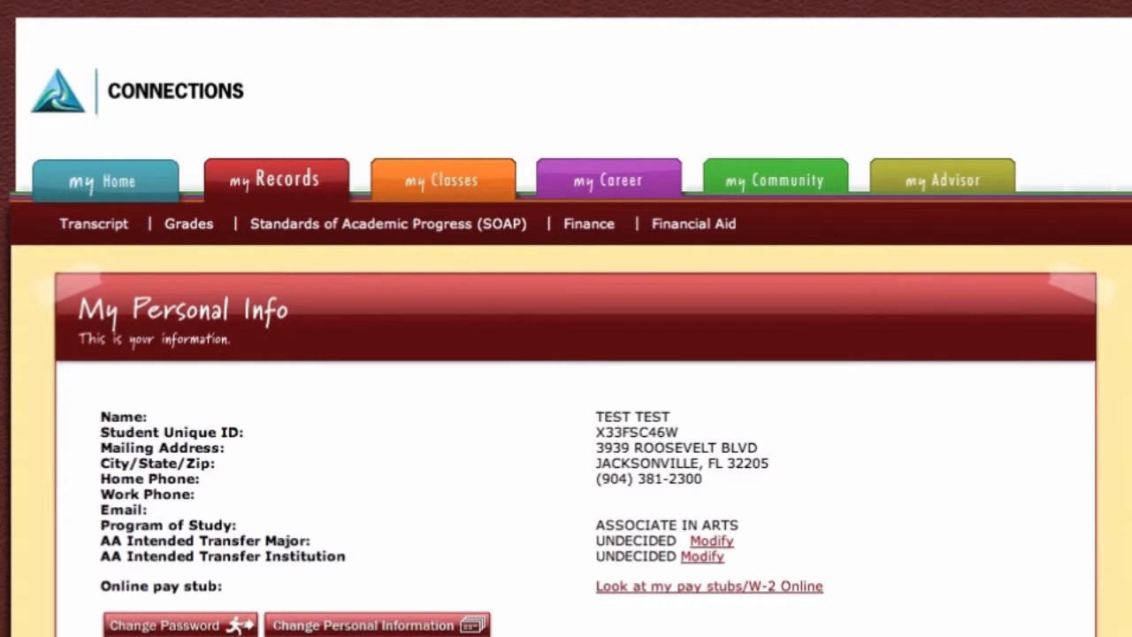
Bring up the Standards of Academic Progress (SOAP) standing from my Records
click(397, 223)
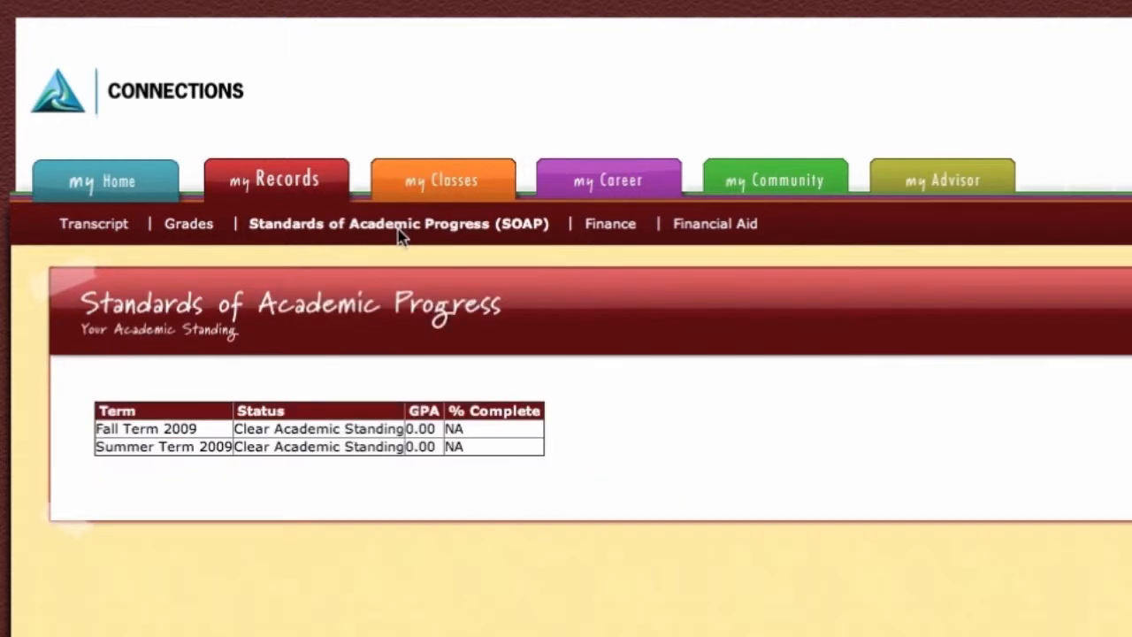
mouse_move(287, 385)
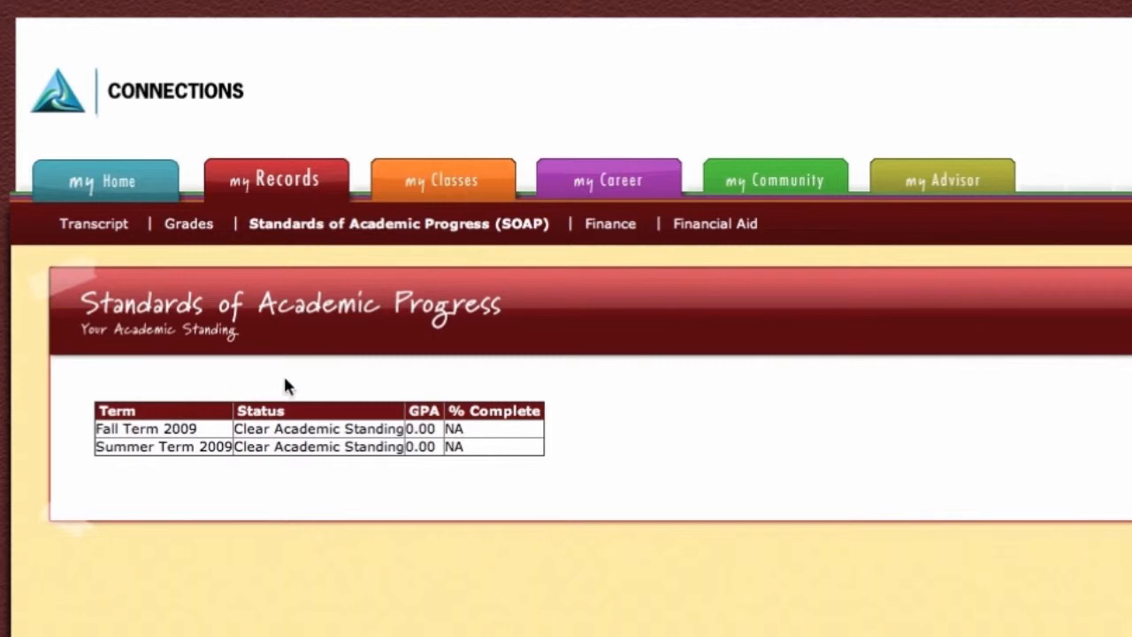
mouse_move(386, 297)
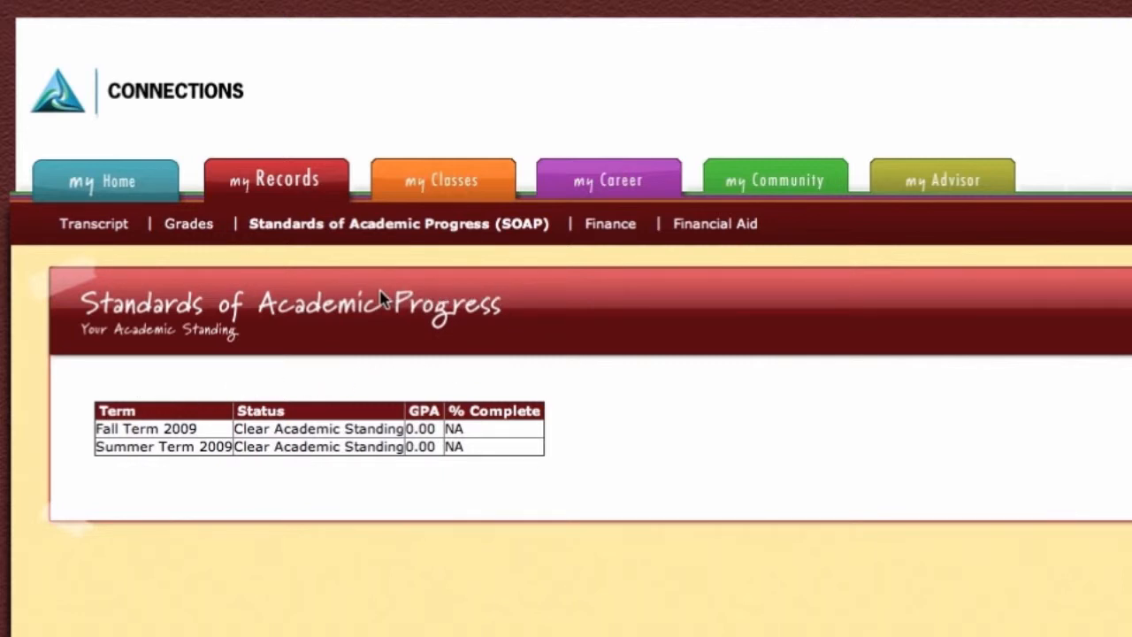
Visit Finance Details and billing options, then move to the my Classes schedule
click(609, 223)
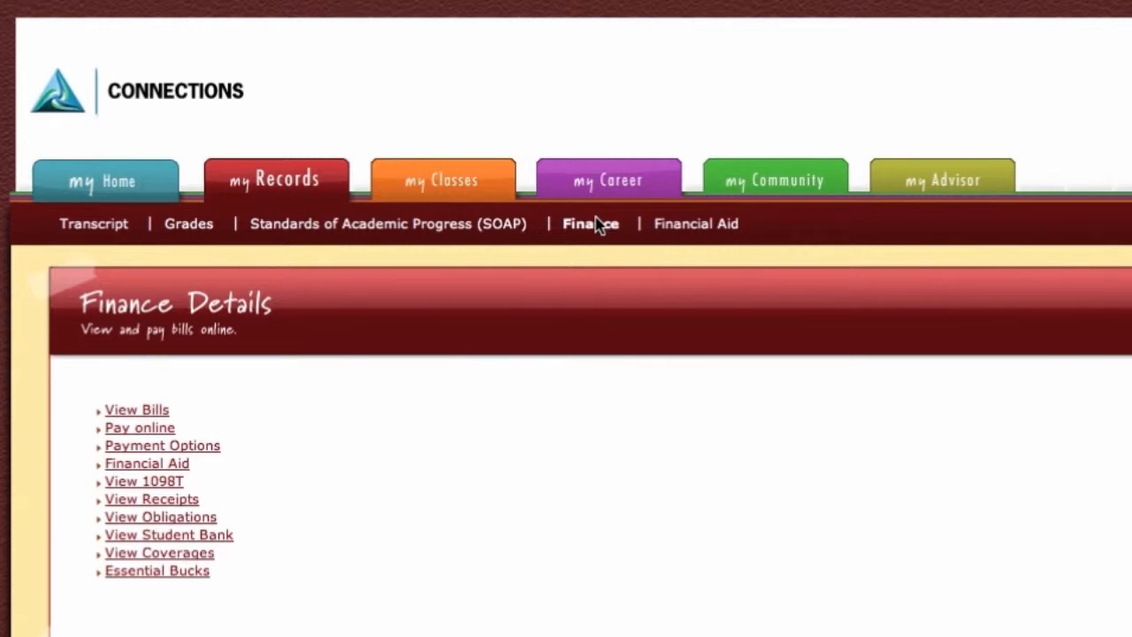
click(697, 222)
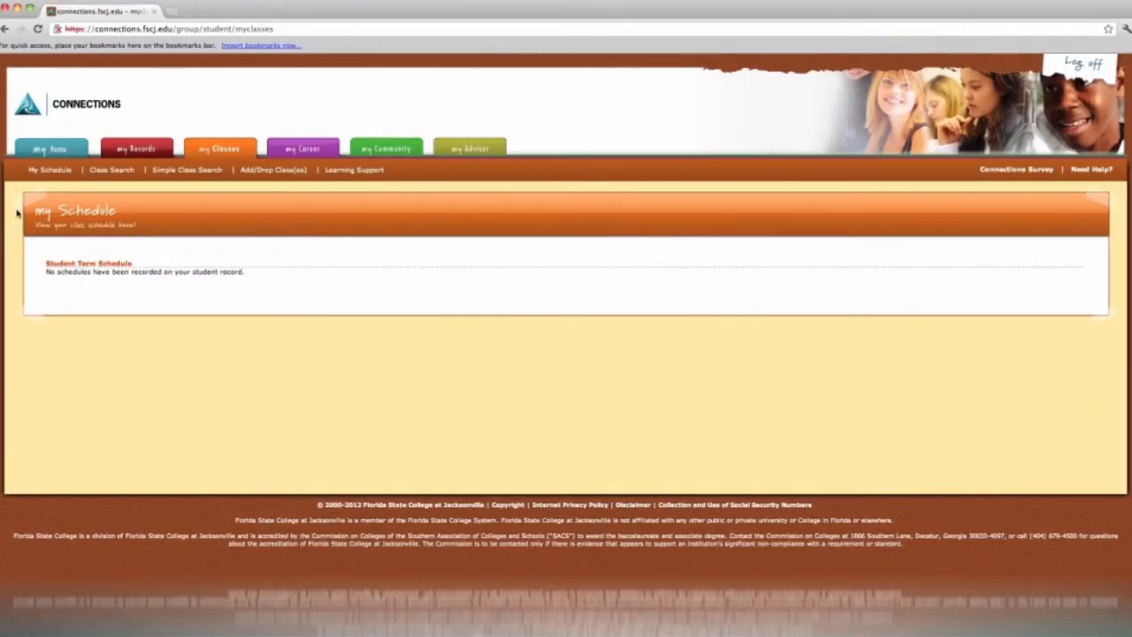
mouse_move(135, 216)
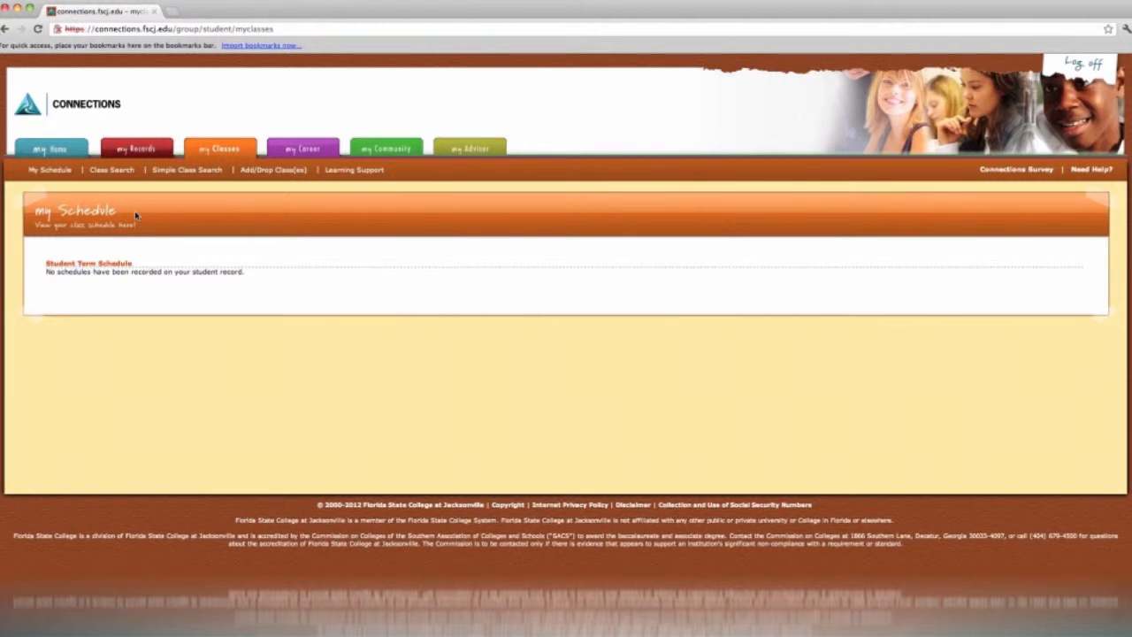
mouse_move(188, 221)
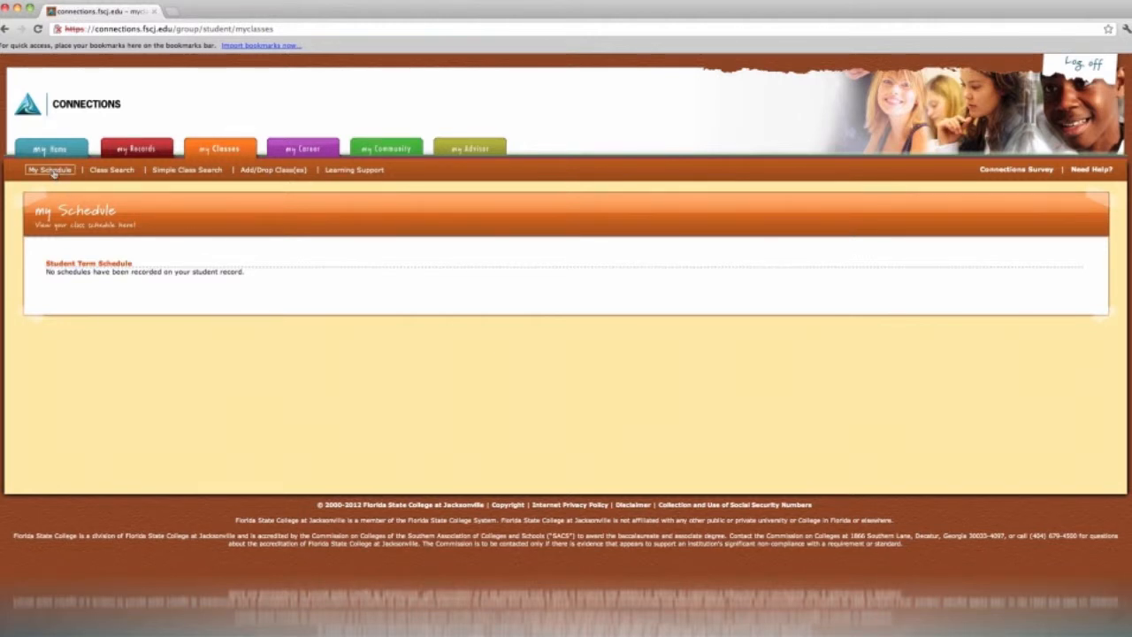
Leave the empty class schedule for the my Career page of job-search resources
click(304, 147)
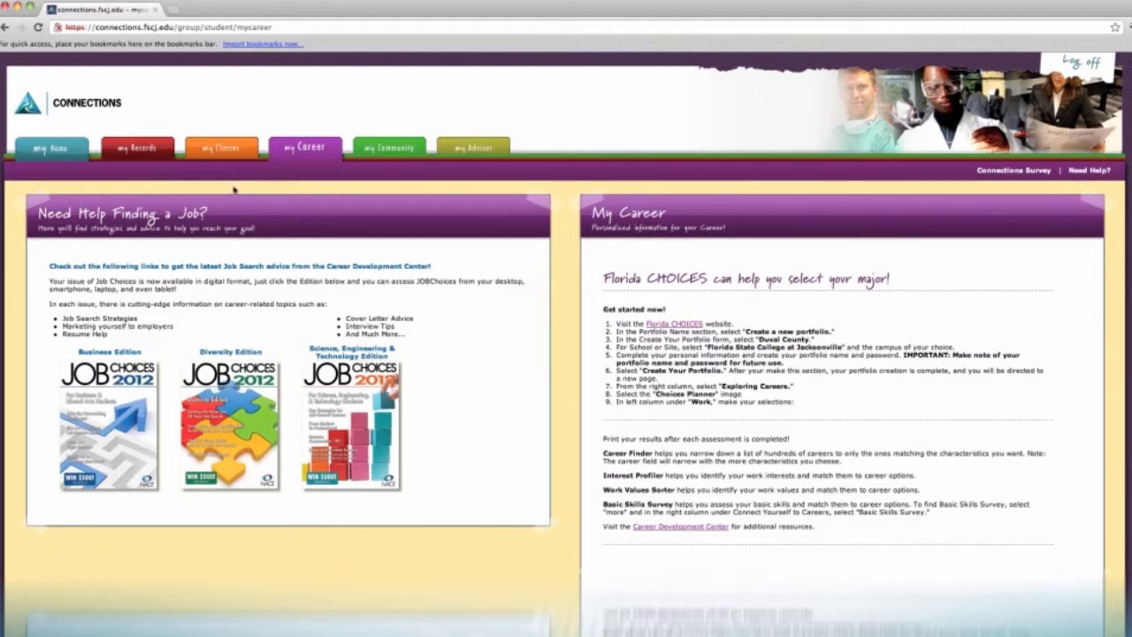
Go to the my Community page with student life links and campus map
click(389, 147)
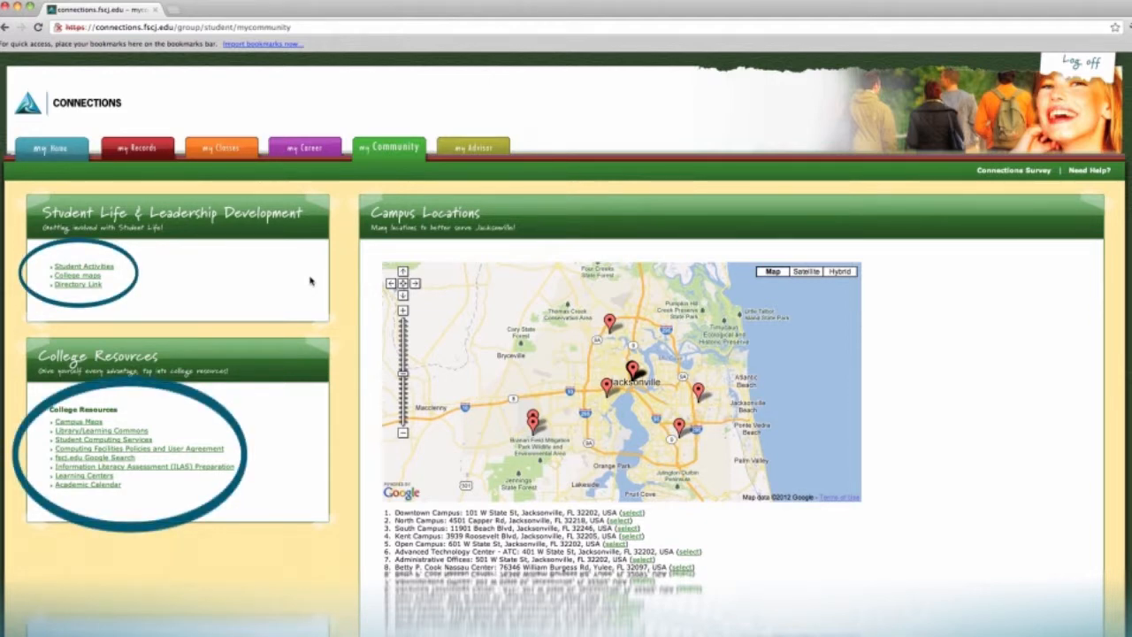
Go to the my Advisor advising profile, then its Degree Shopping page
click(473, 145)
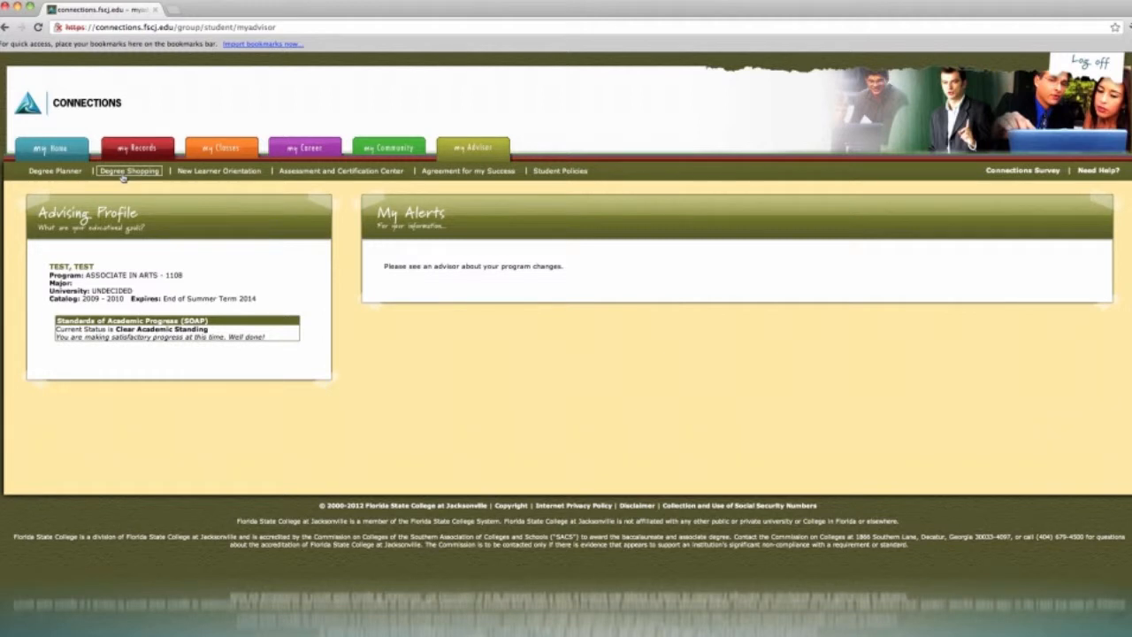
click(130, 169)
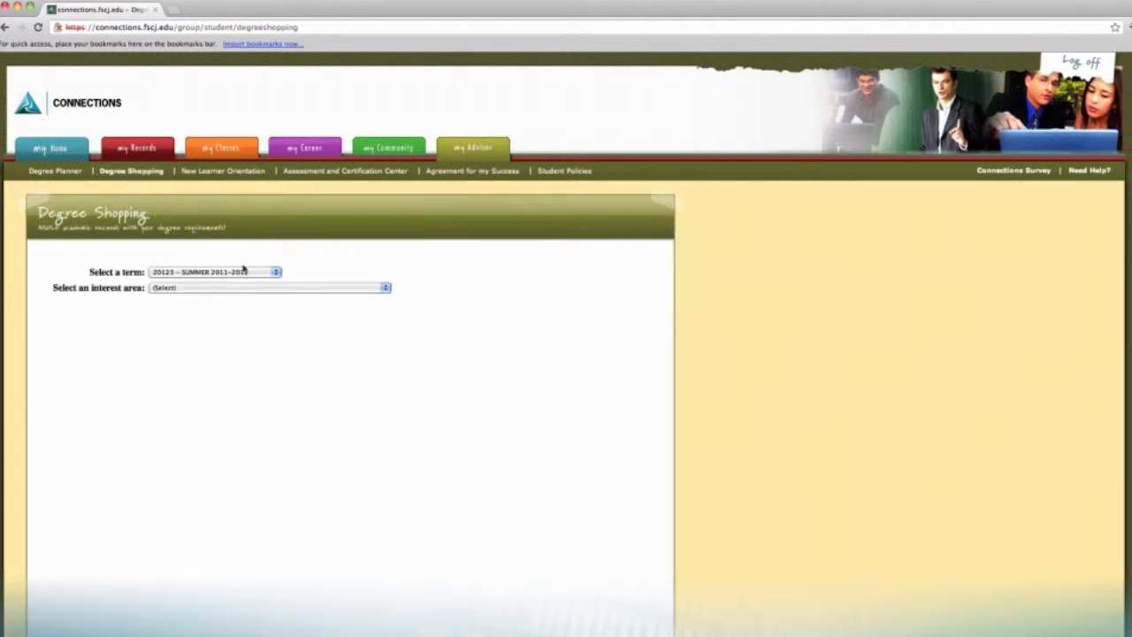
Choose Biotechnology as the interest area, listing two matching Associate in Science degrees
click(213, 273)
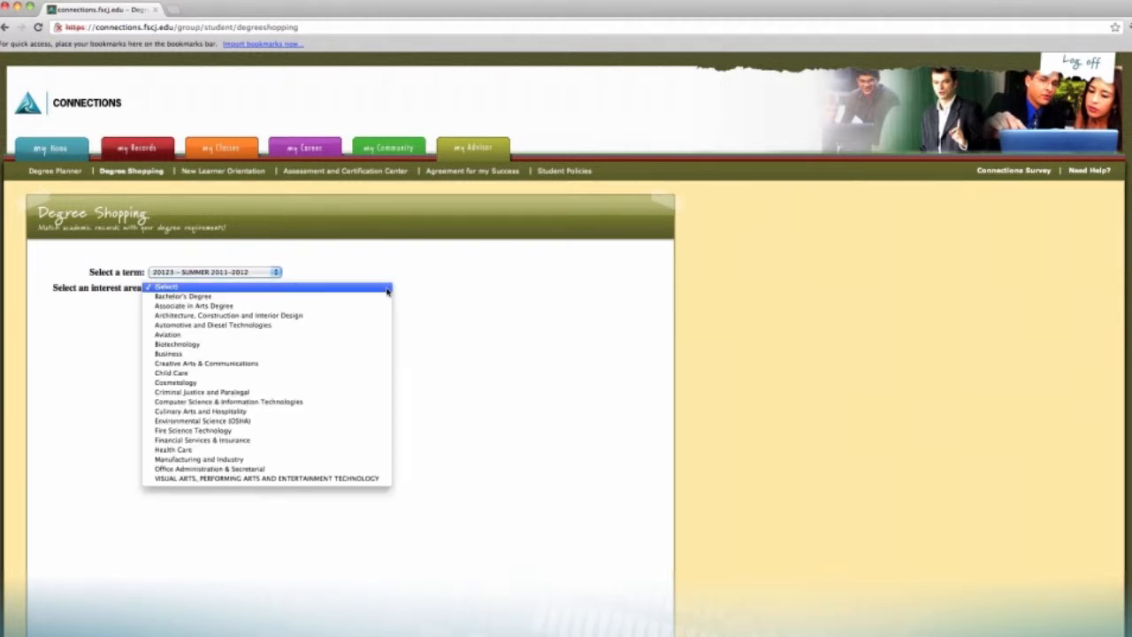
mouse_move(194, 304)
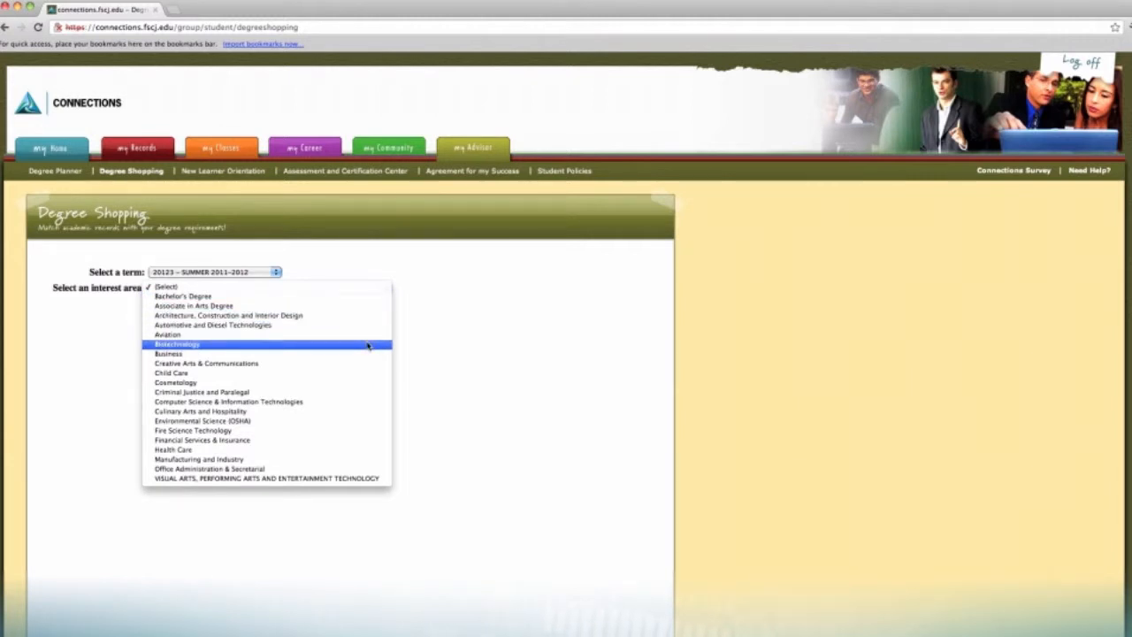
click(177, 344)
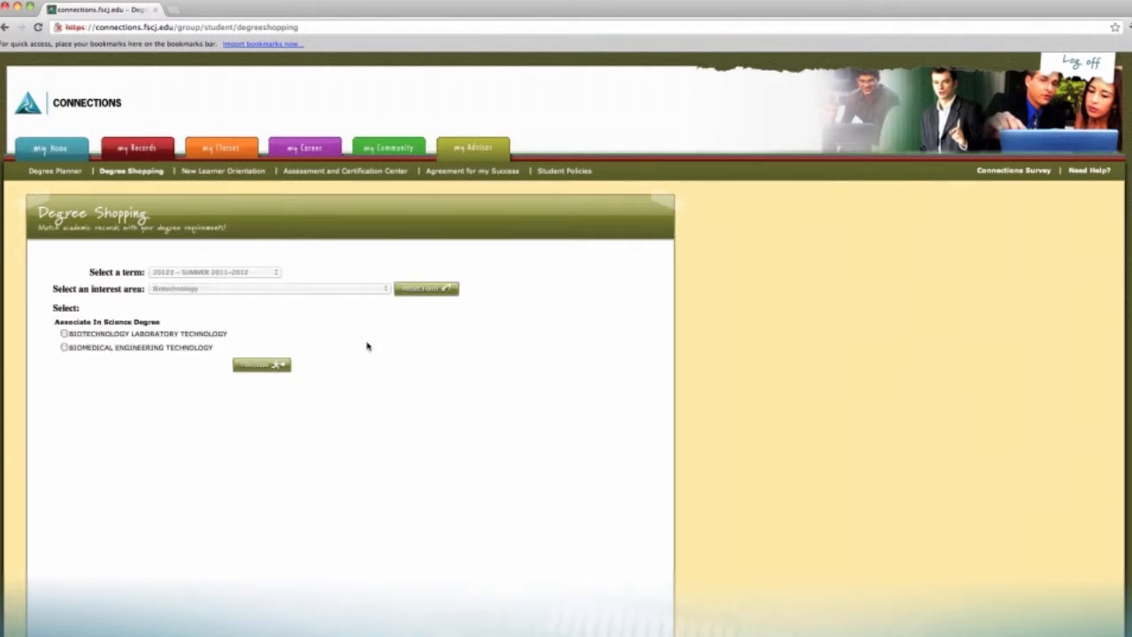